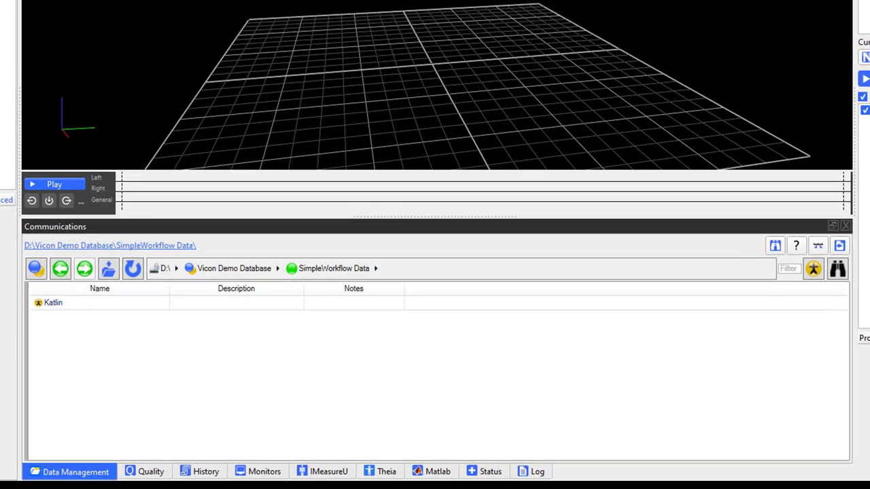
mouse_move(129, 461)
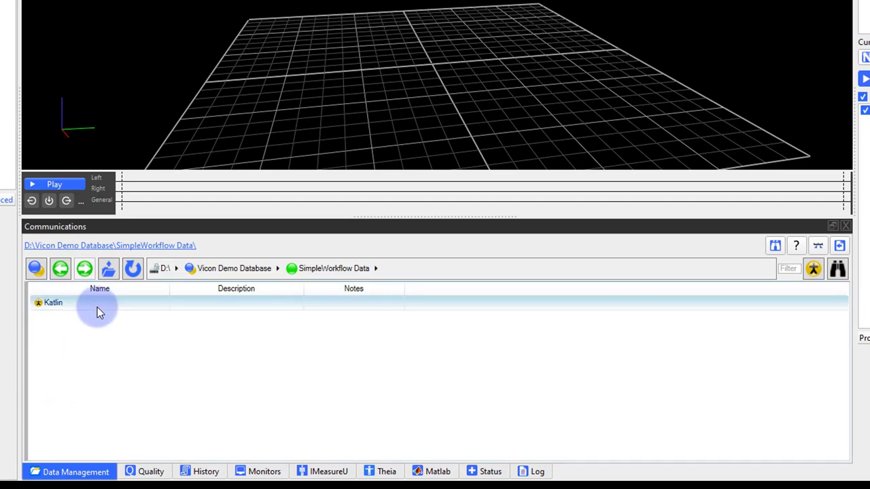
Step: List Session 1's trials under the subject folder in Data Management
double_click(52, 301)
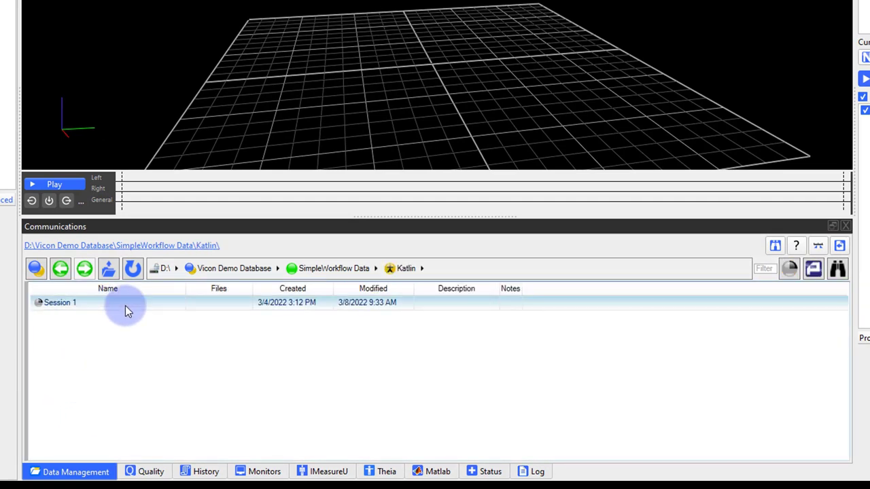
double_click(60, 301)
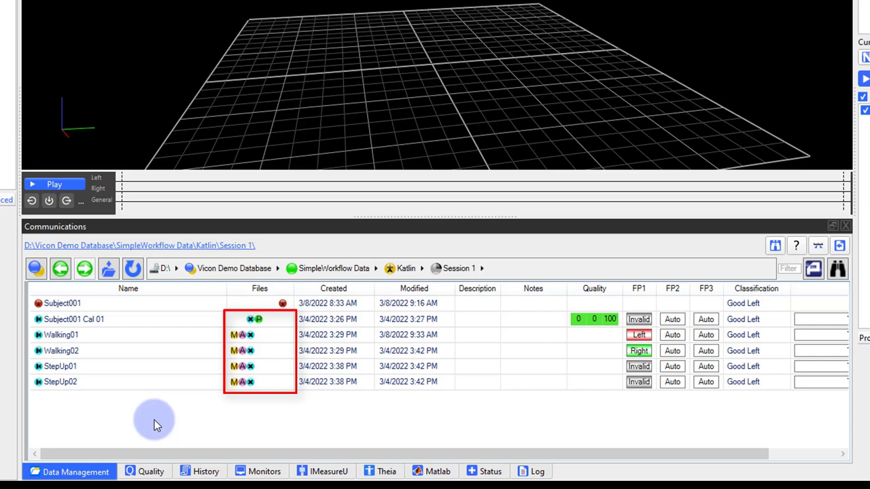
Step: Load the Walking01 trial with its cameras, video camera and force plate
left_click(73, 320)
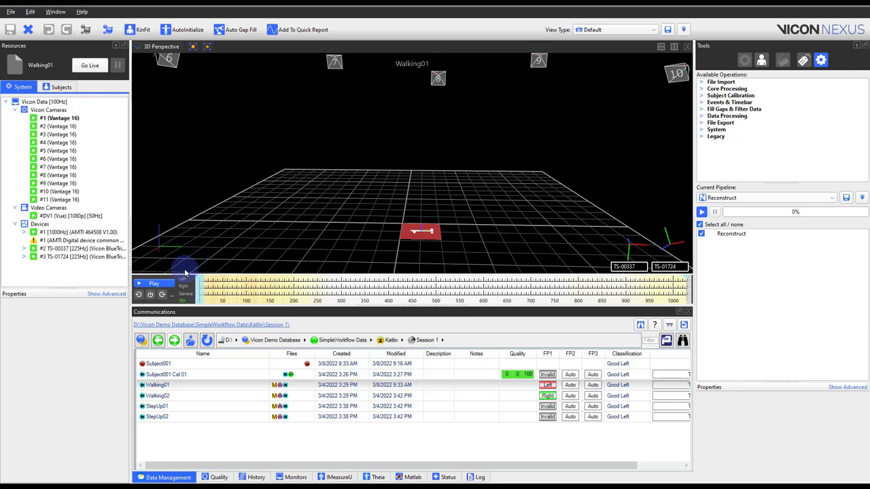
Step: Reconstruct and label Walking01's markers and make Reconstruct And Label the current pipeline
left_click(155, 284)
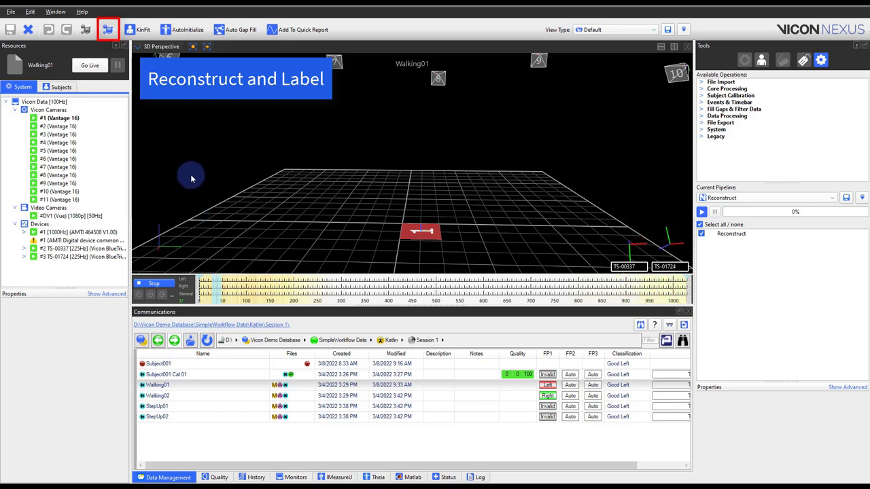
left_click(106, 30)
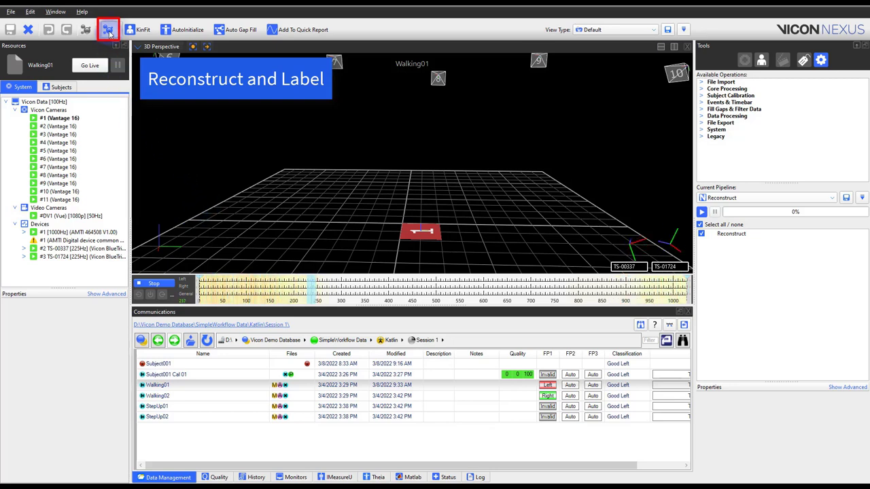
left_click(106, 29)
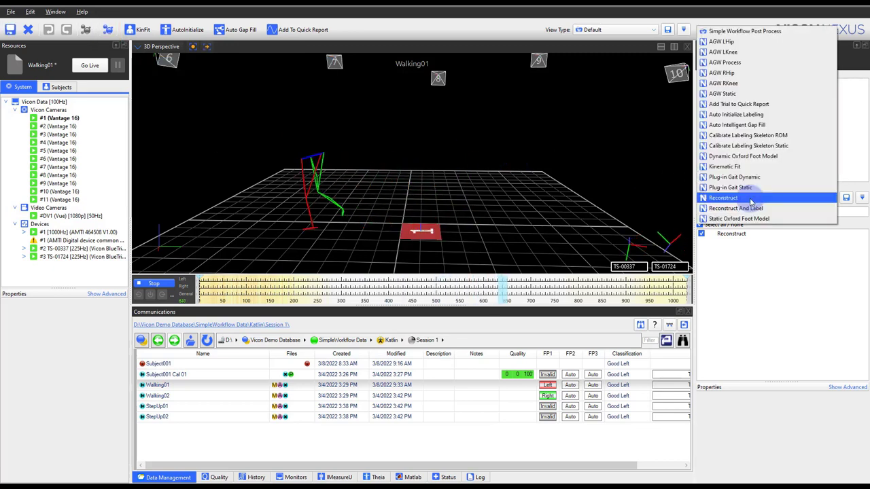
left_click(734, 208)
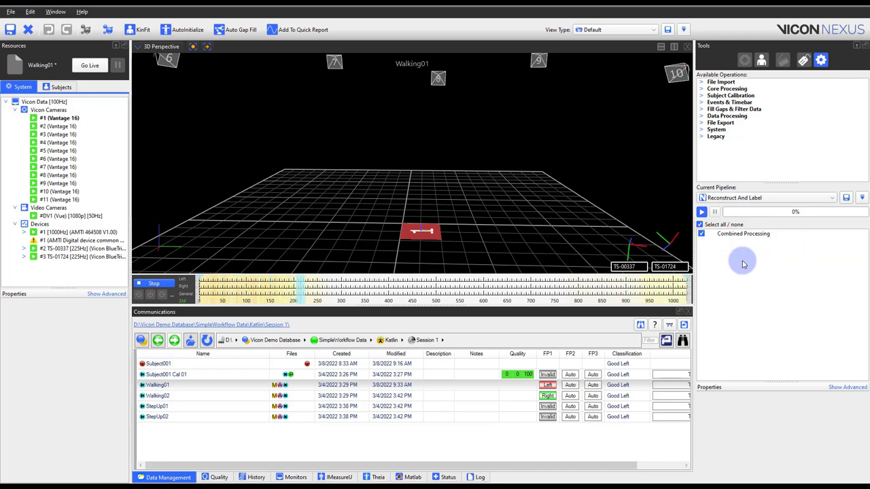
Step: Review Combined Processing settings and the quality summary: 74% labelled, 27 gaps
left_click(742, 234)
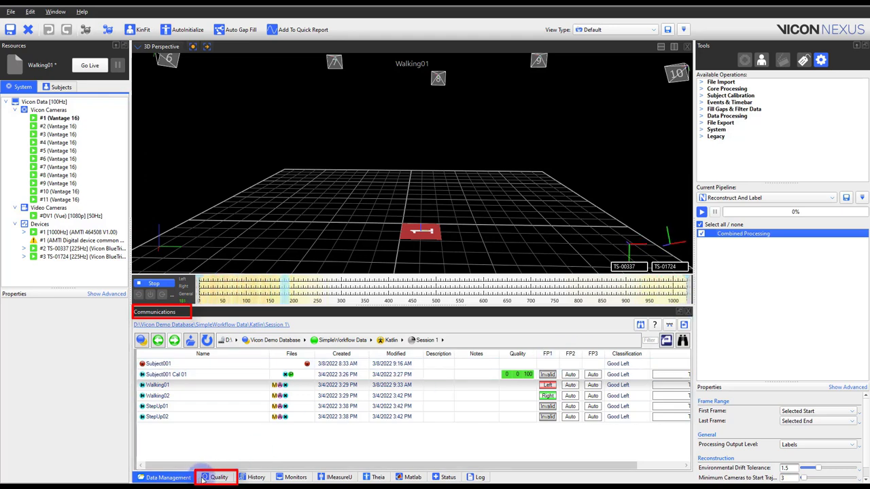
left_click(217, 477)
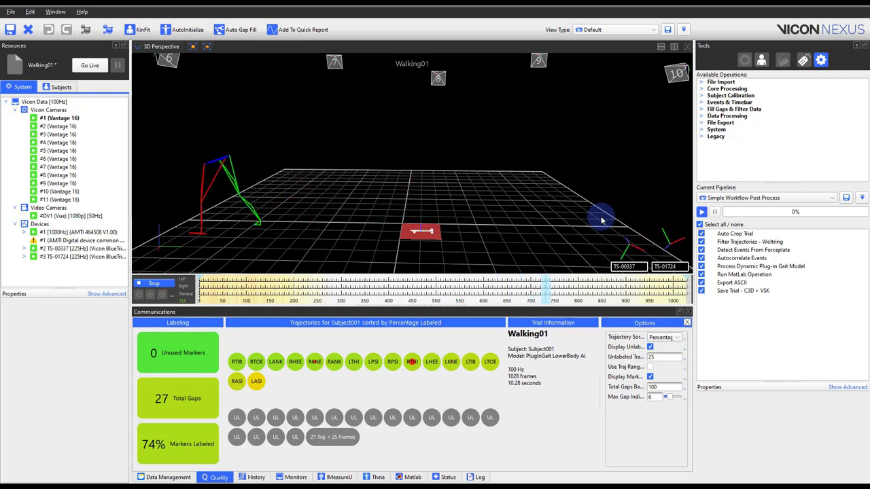
Step: Crop Walking01's time-bar range to 704 frames, leaving 6 gaps and 93% labelled
left_click_drag(601, 220, 514, 178)
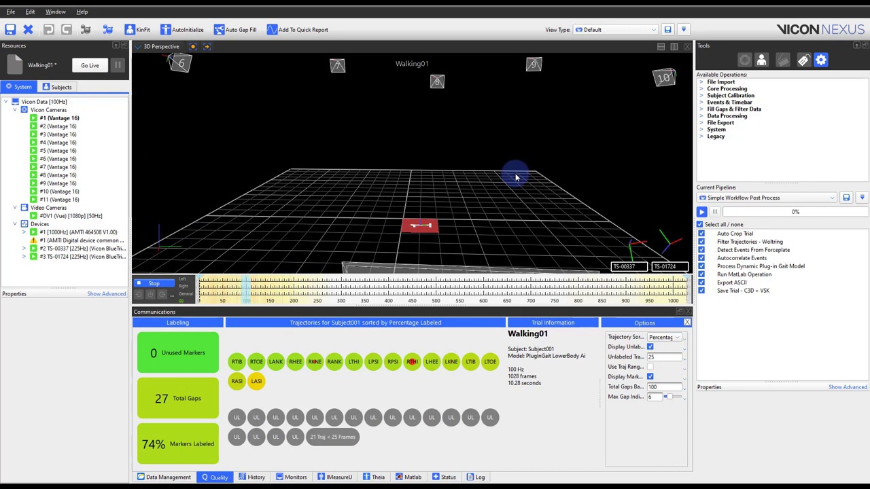
left_click(342, 284)
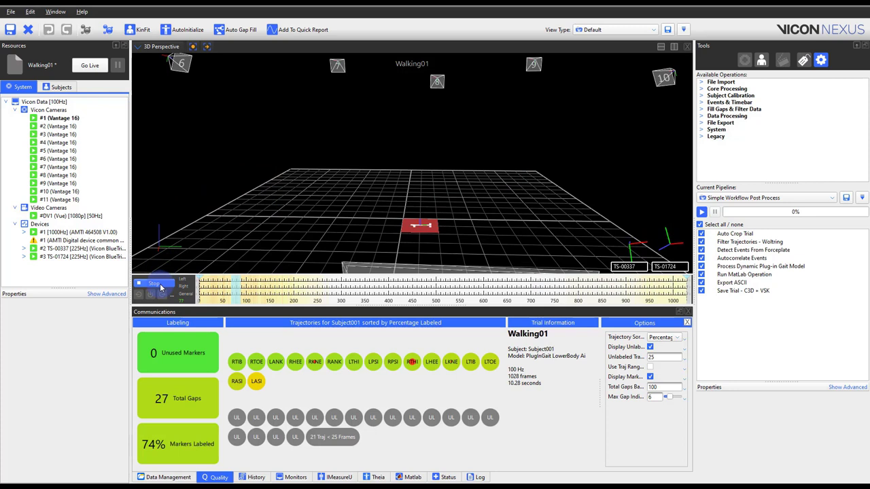
left_click(152, 283)
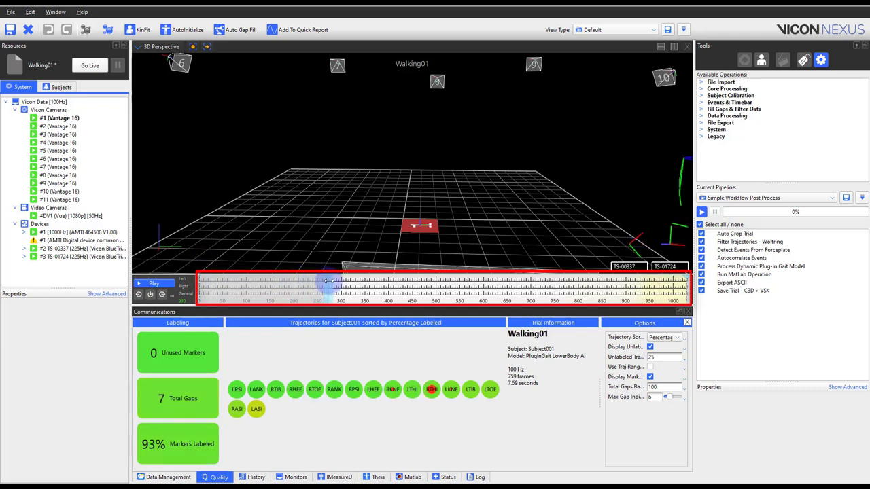
left_click_drag(326, 286, 342, 286)
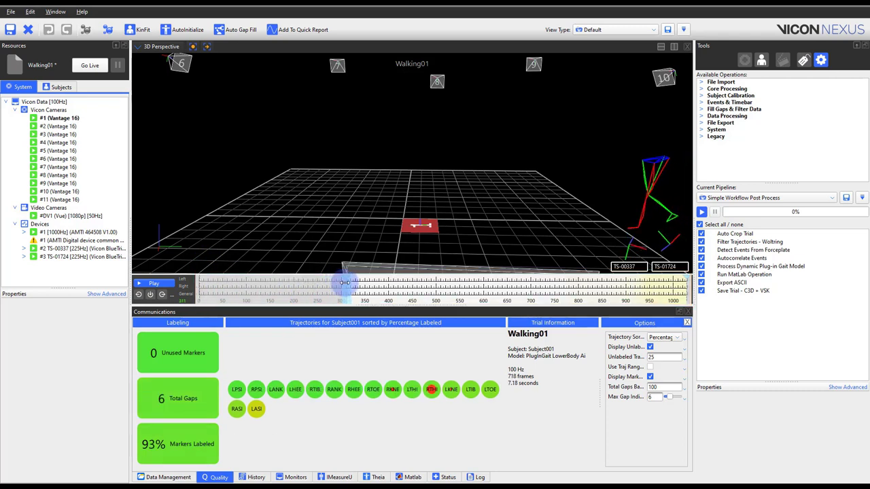
left_click_drag(345, 284, 356, 284)
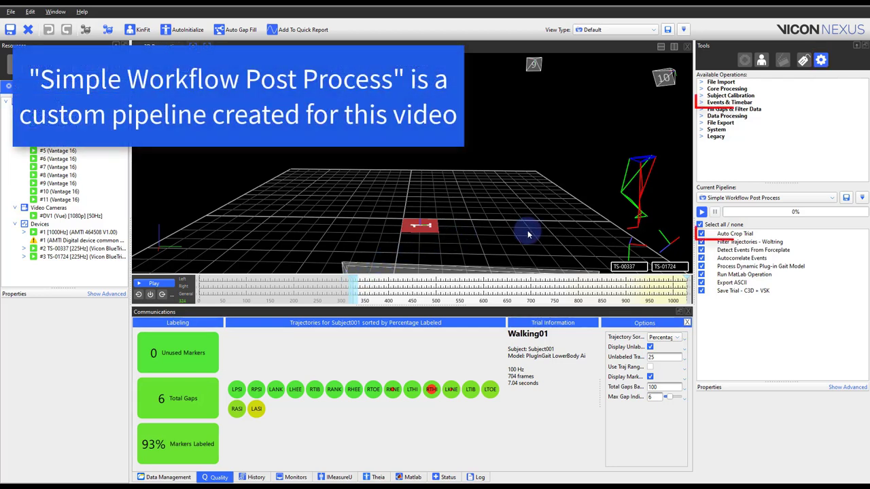
Step: Set Auto Crop Trial's labelling thresholds and run it, trimming Walking01 to 624 frames
left_click(734, 233)
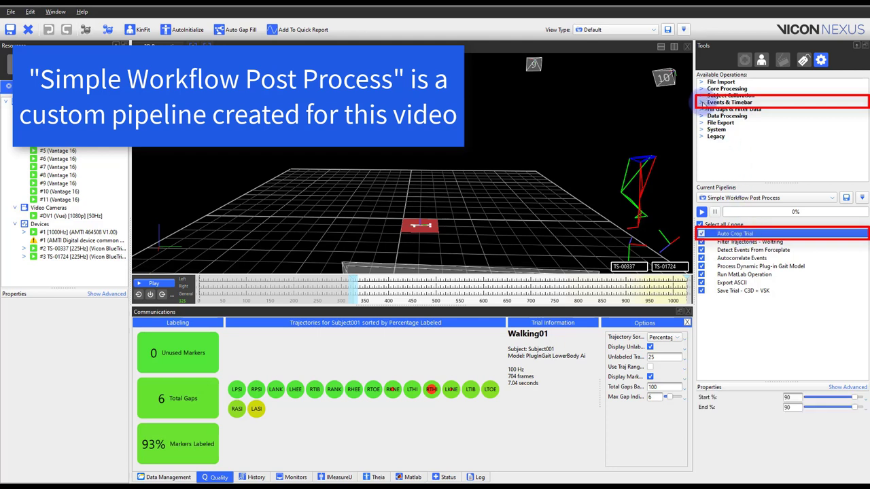
left_click(706, 102)
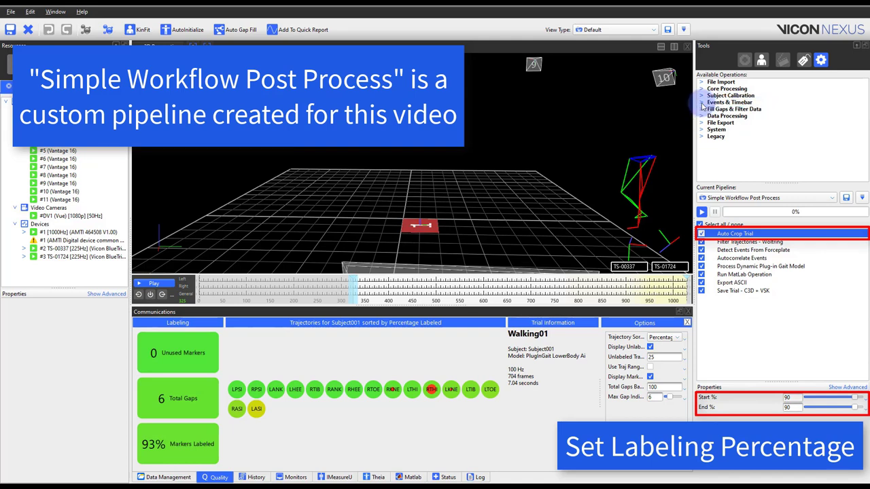
right_click(727, 234)
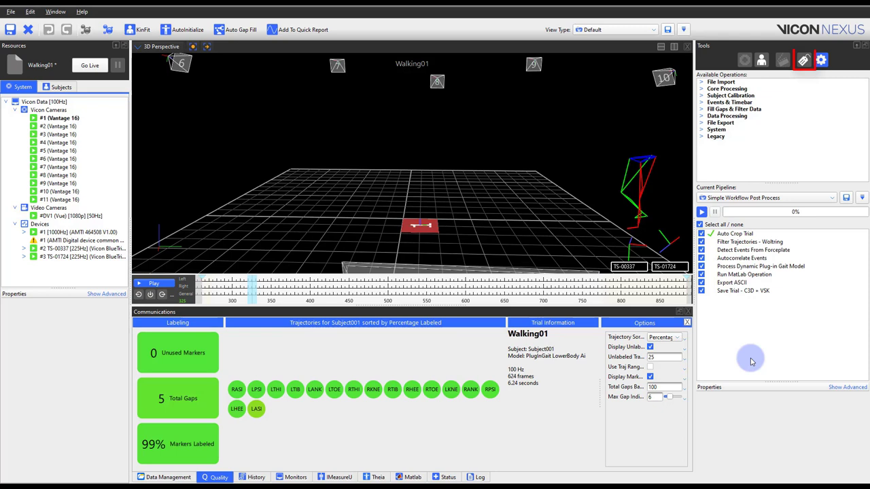
Step: Make Auto Intelligent Gap Fill the current pipeline with its fill operations listed
left_click(799, 57)
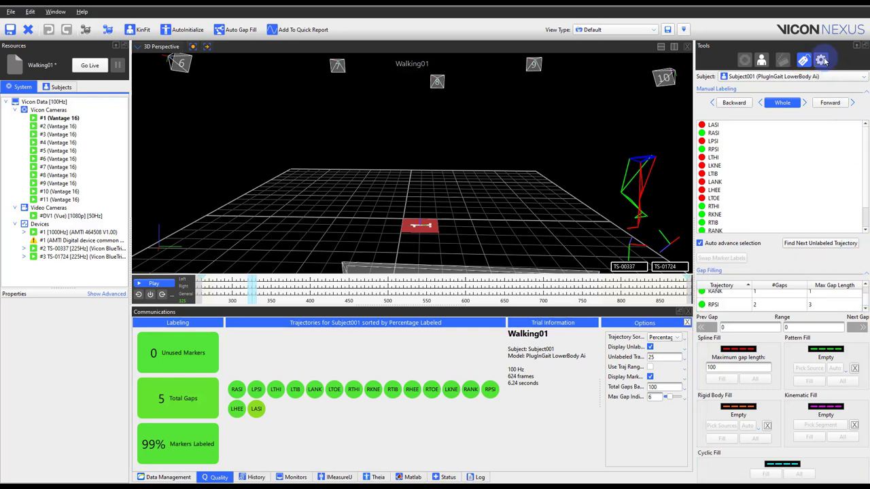
left_click(812, 60)
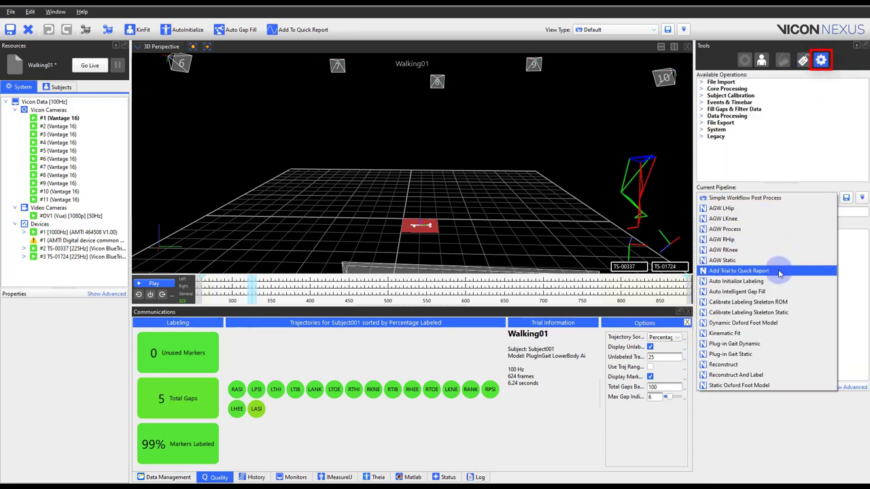
left_click(744, 290)
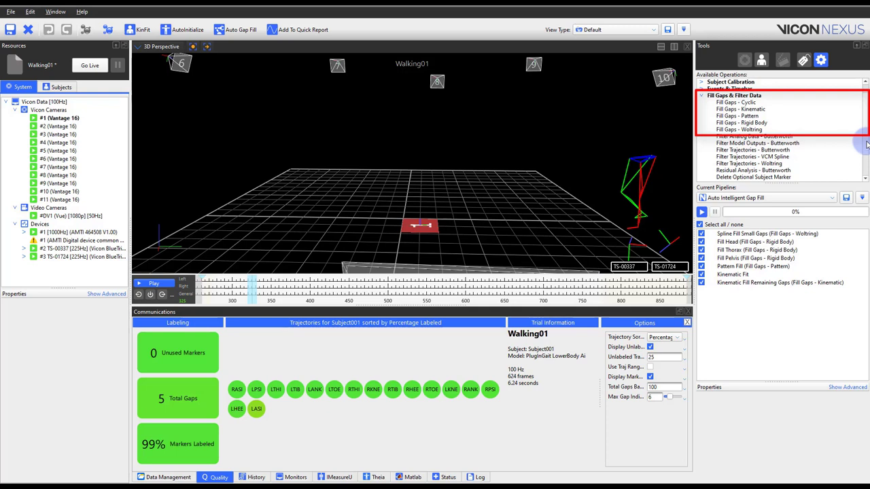
Step: Auto-fill Walking01's trajectory gaps to 0 and return to Simple Workflow Post Process
left_click(239, 30)
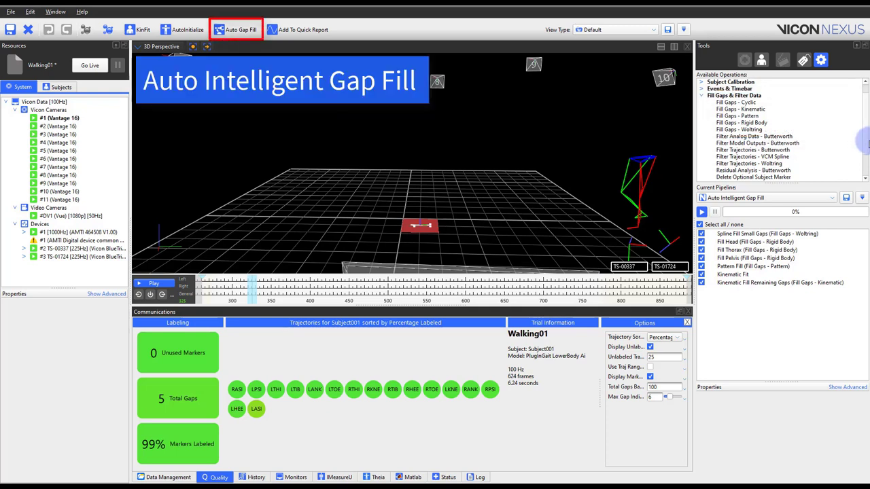
mouse_move(413, 127)
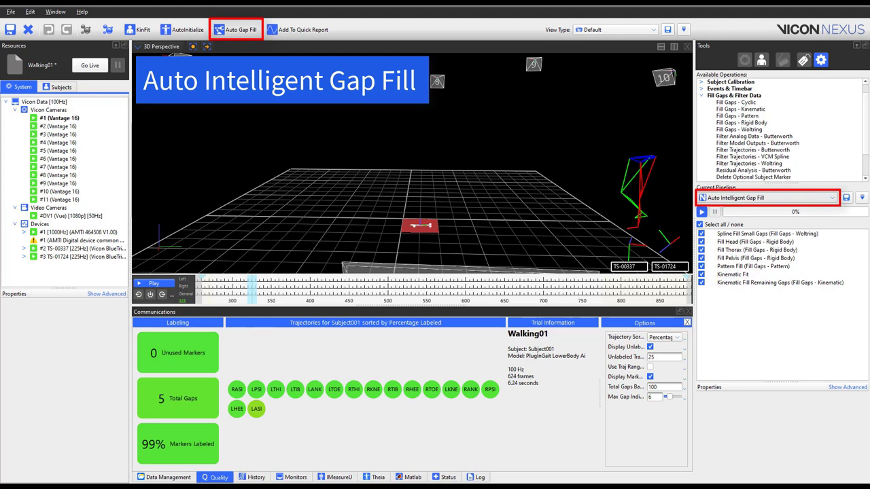
mouse_move(685, 196)
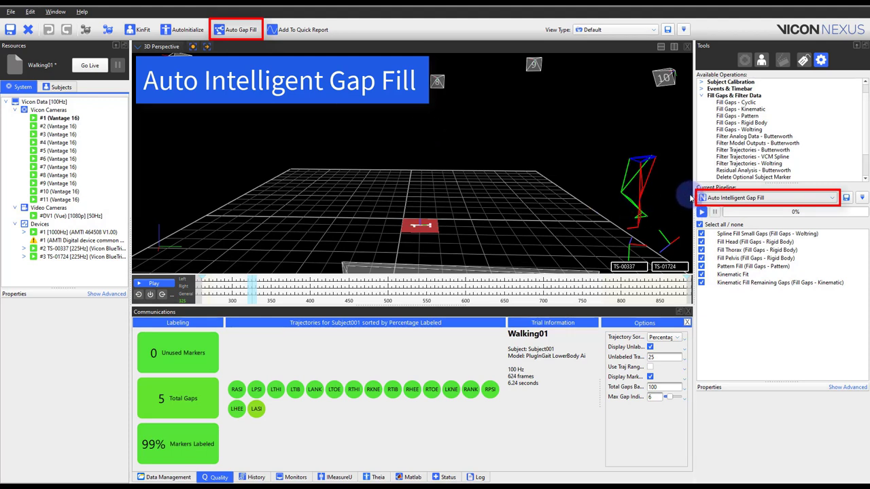
left_click(704, 212)
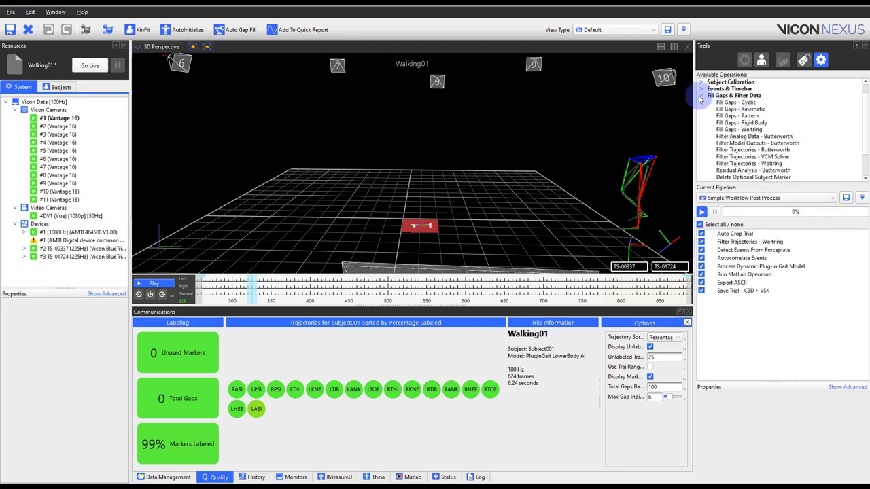
Step: Run the Woltring trajectory filter alone on Walking01 and scrub through its frames
left_click(701, 96)
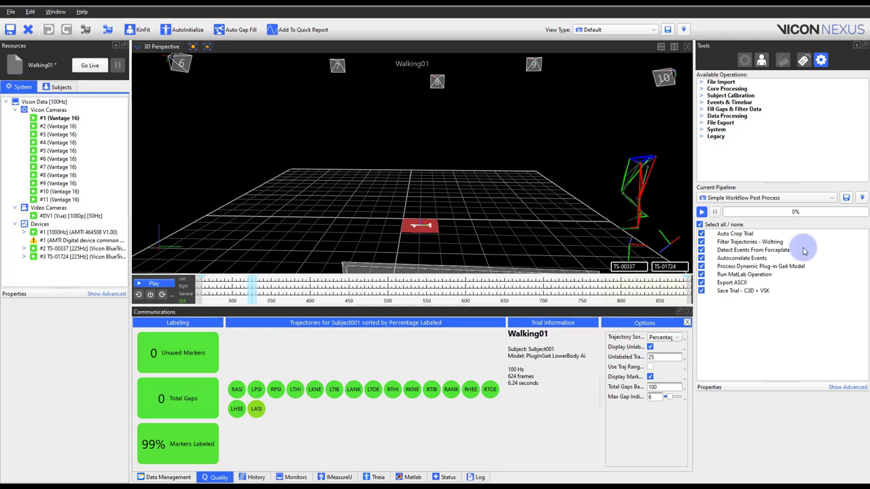
mouse_move(816, 244)
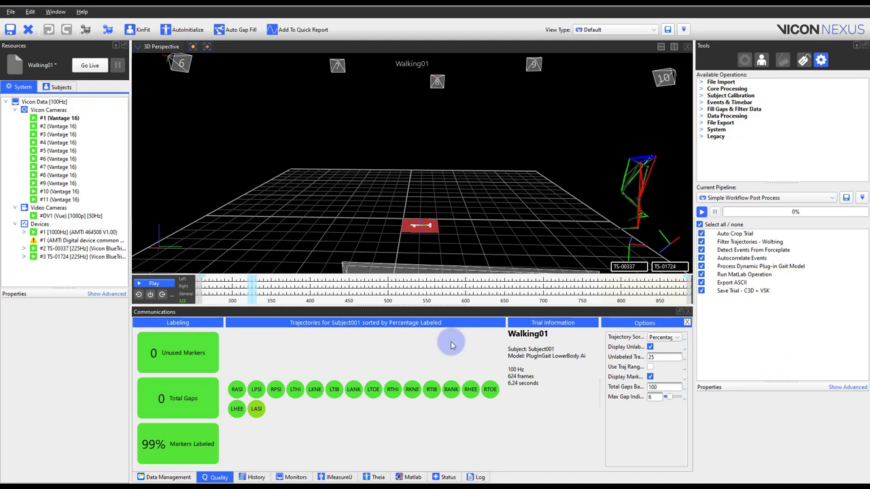
left_click(155, 284)
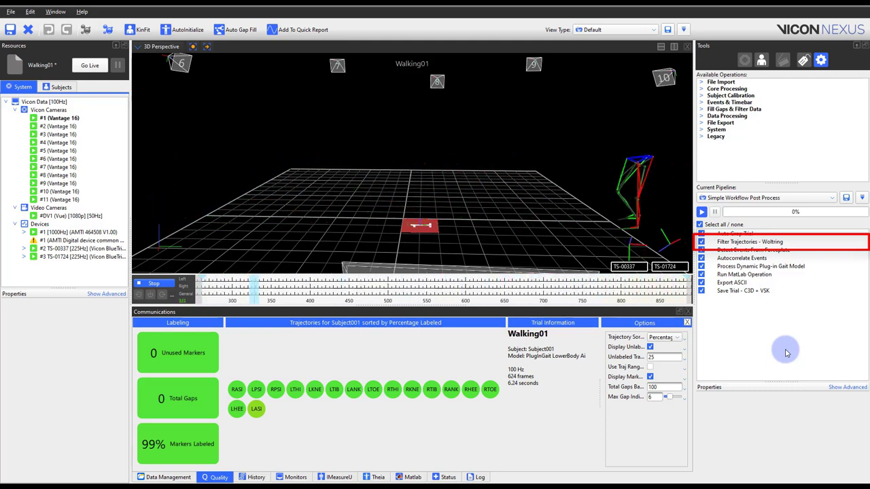
right_click(750, 242)
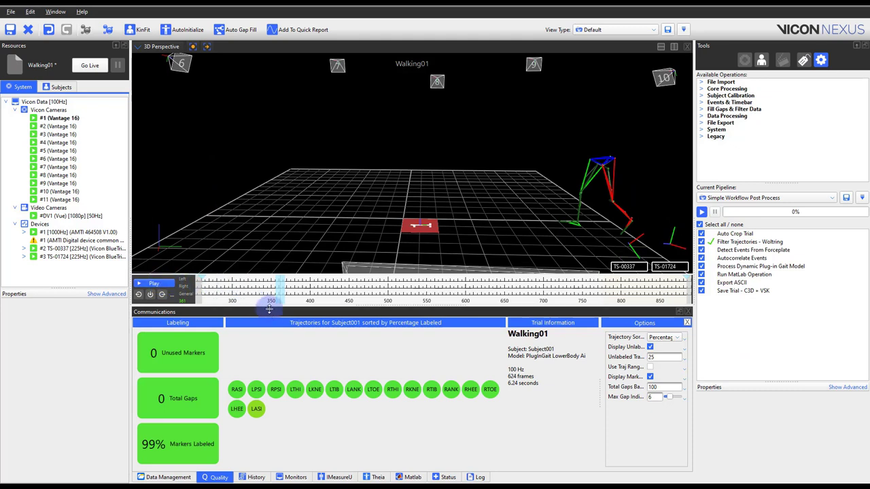
left_click_drag(269, 288, 319, 288)
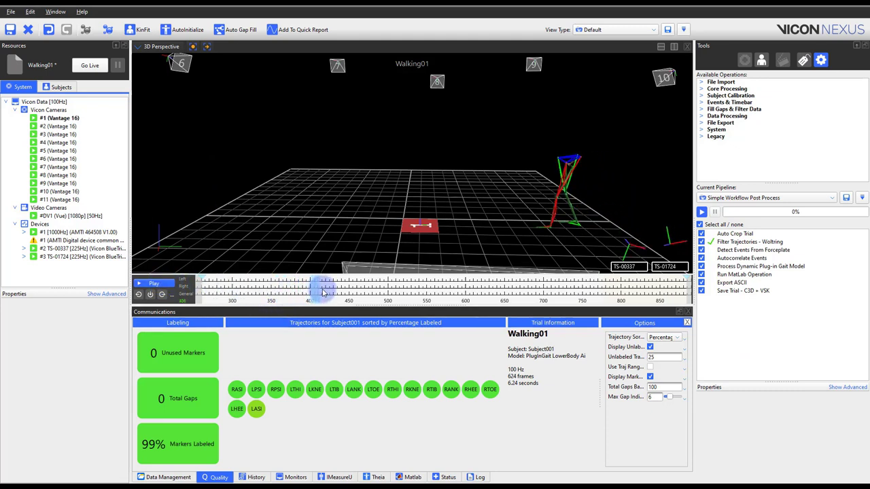
left_click_drag(320, 290, 396, 291)
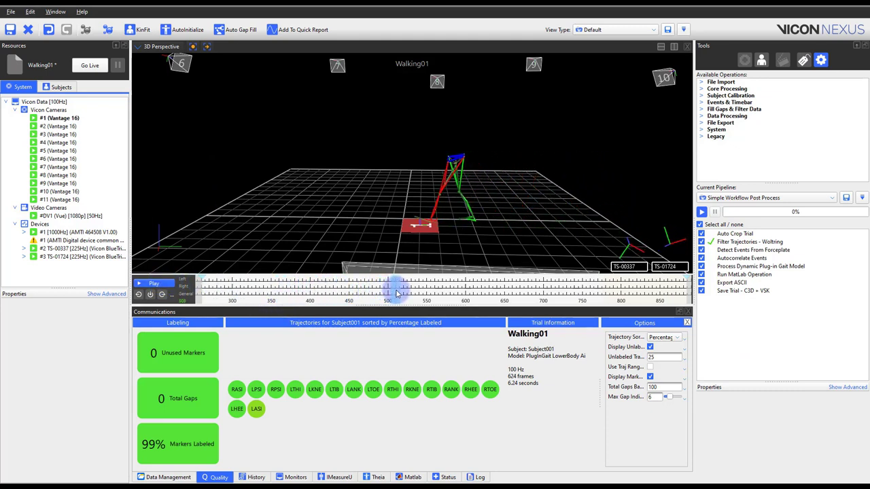
Step: Select Detect Events From Forceplate and show its threshold and foot-marker settings
left_click_drag(396, 288, 456, 289)
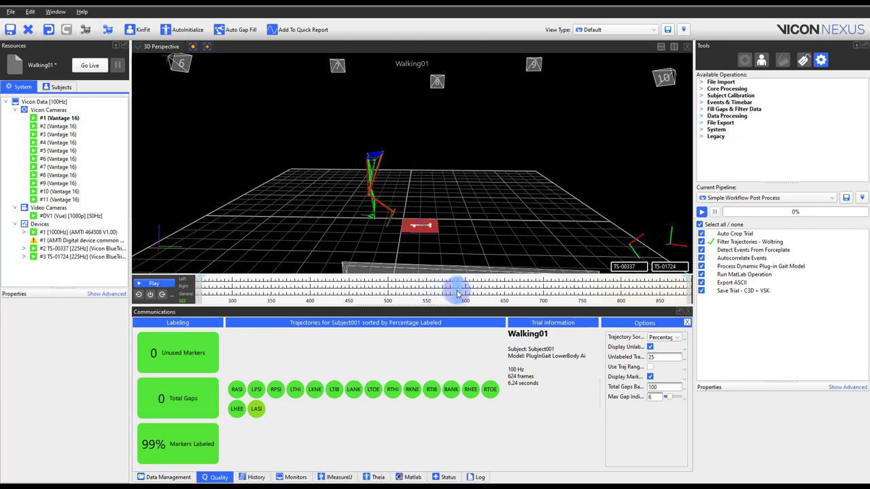
left_click_drag(459, 288, 407, 288)
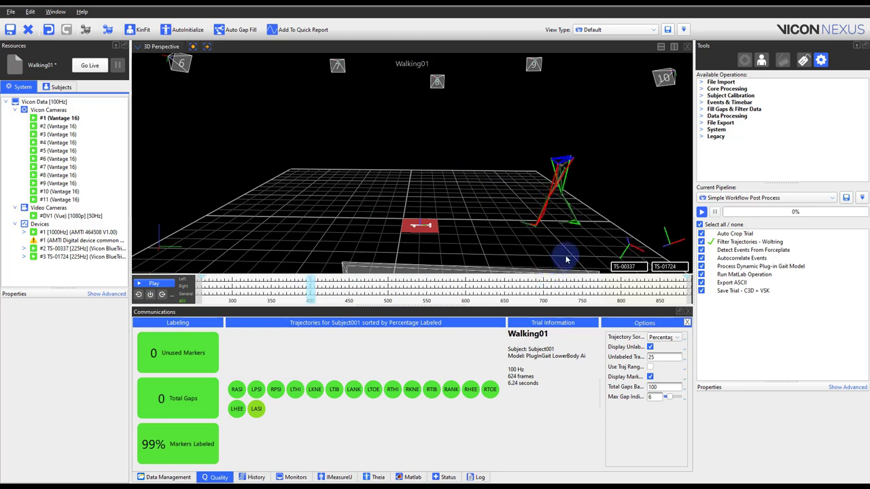
left_click(750, 250)
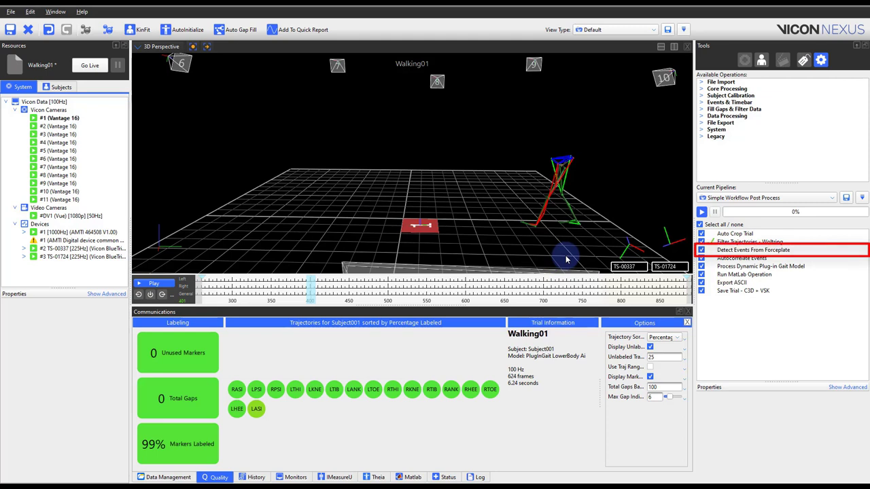
left_click(753, 250)
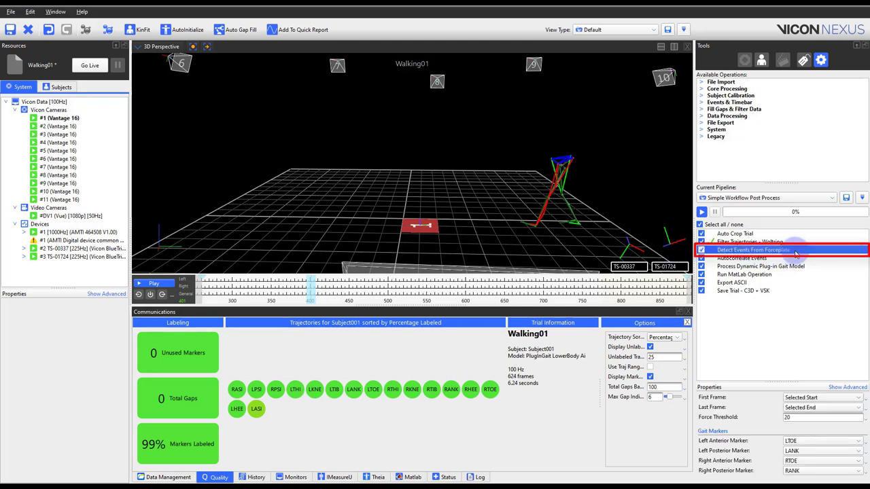
mouse_move(807, 254)
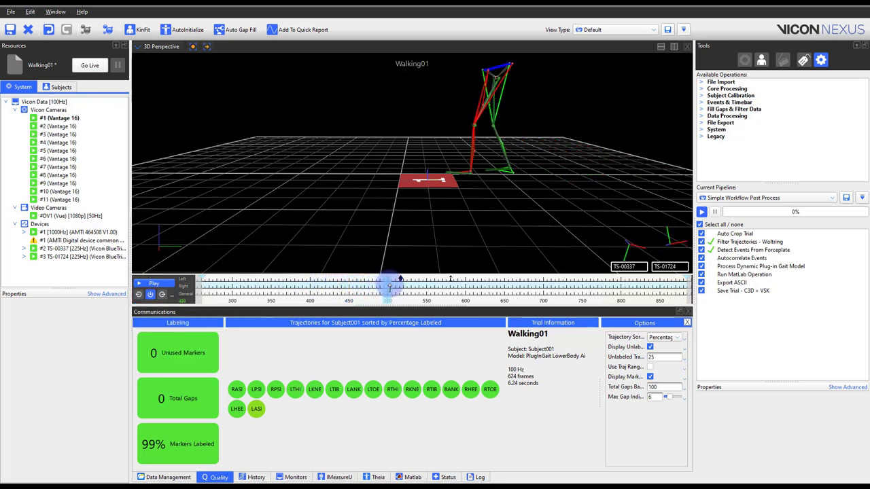
Step: Scrub the time bar to verify force-plate events, then bring up Autocorrelate Events run options
left_click_drag(388, 281, 432, 281)
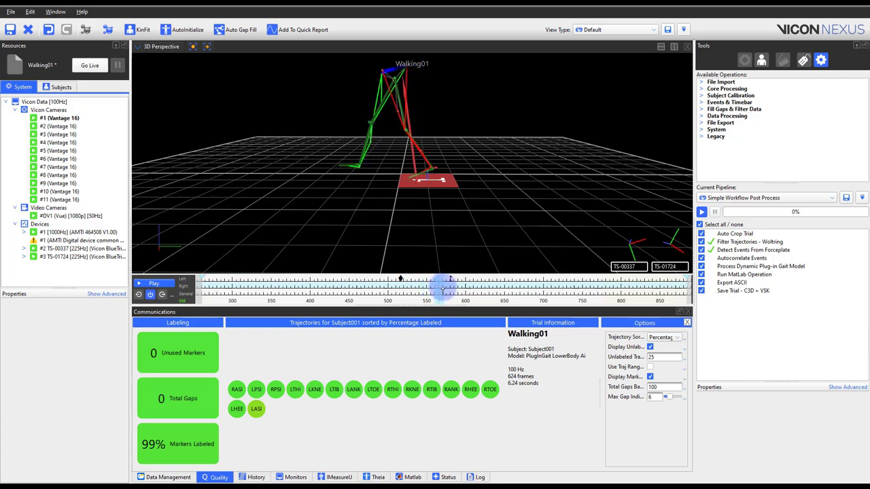
right_click(448, 280)
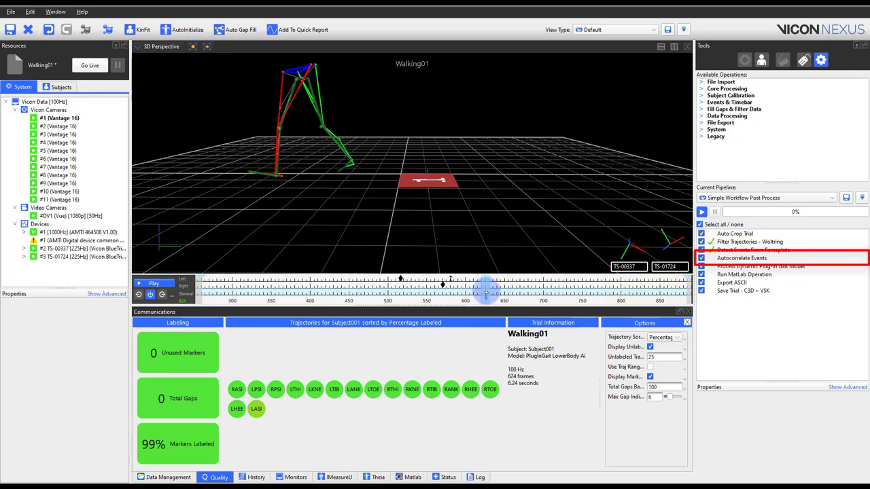
left_click_drag(486, 288, 496, 288)
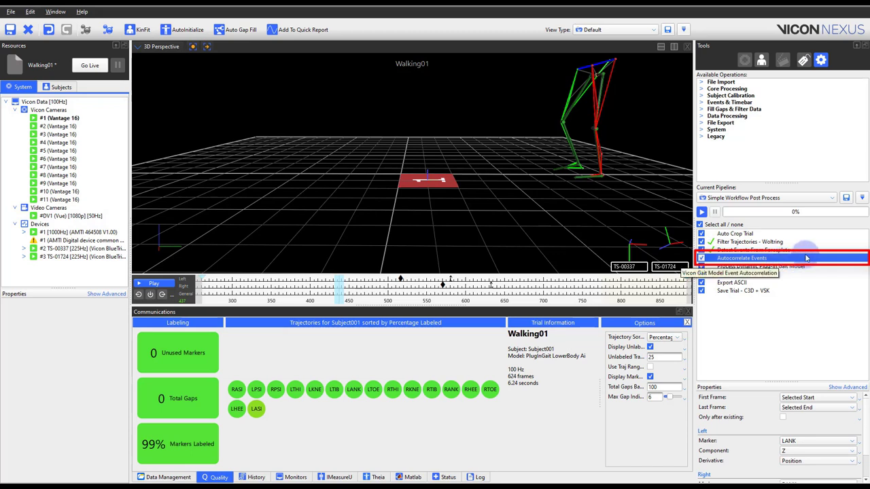
mouse_move(793, 258)
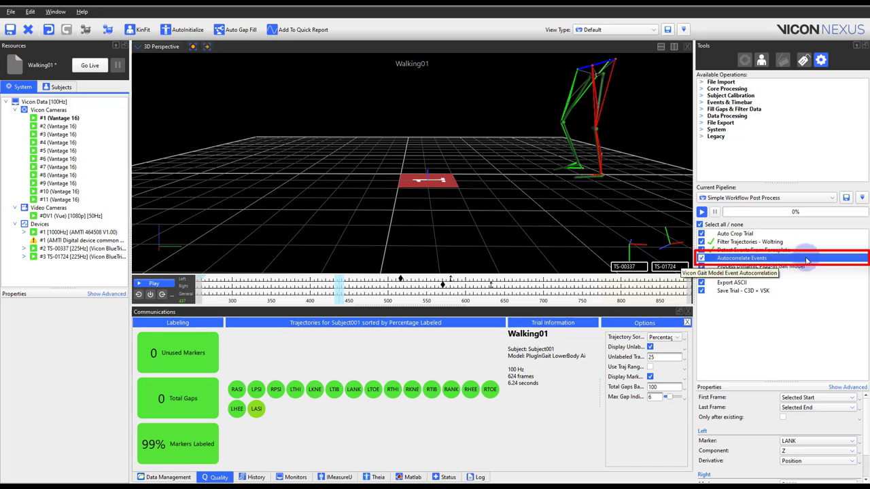
right_click(750, 258)
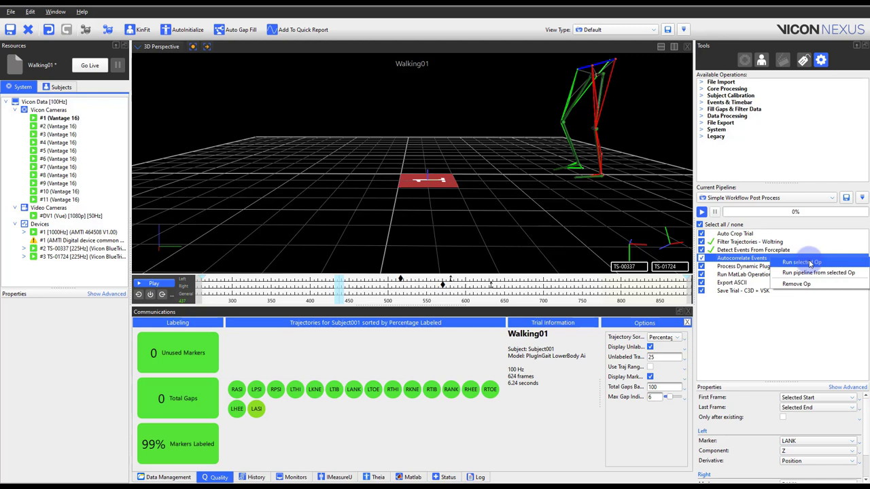
Step: Run the Autocorrelate Events step alone, marking gait events across the full Walking01 trial
left_click(800, 262)
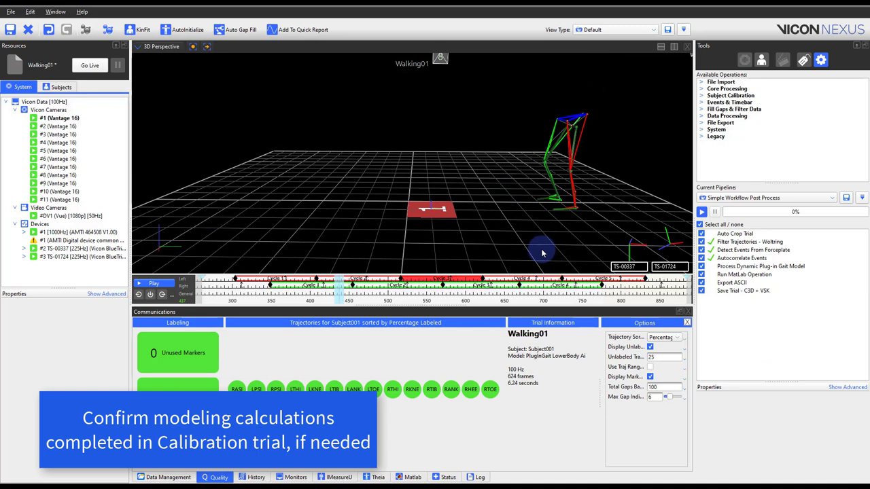
mouse_move(552, 254)
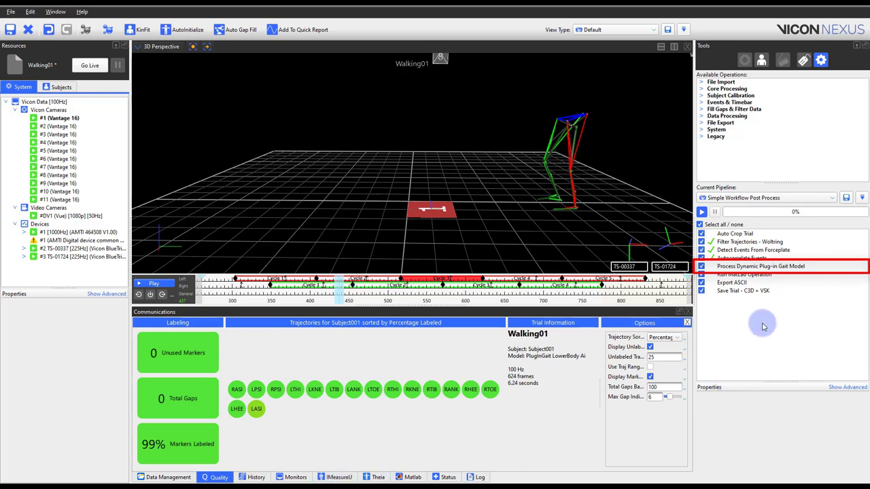
Step: Expand Subject001's Model Outputs to show Plug-in Gait angles, forces, moments and powers
left_click(750, 266)
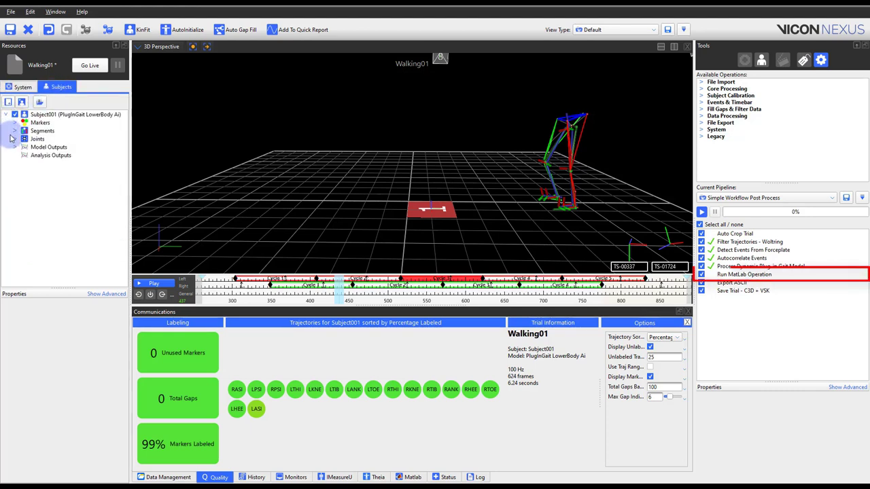
left_click(14, 147)
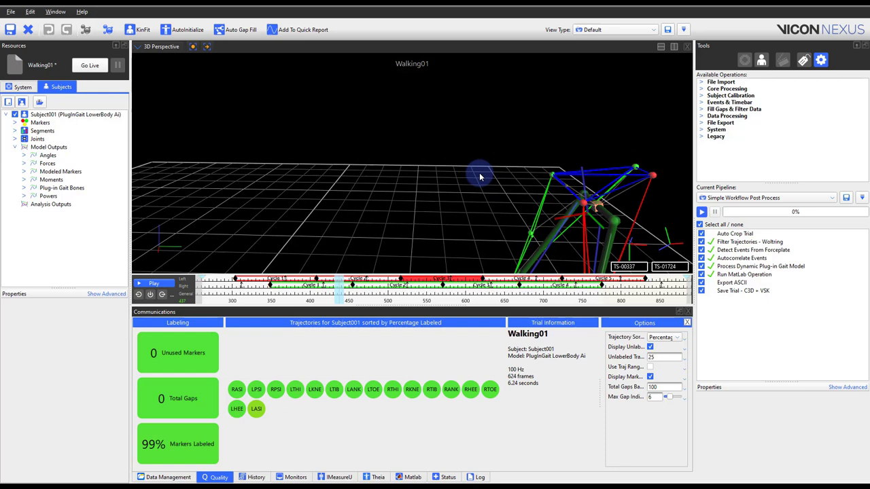
left_click(49, 147)
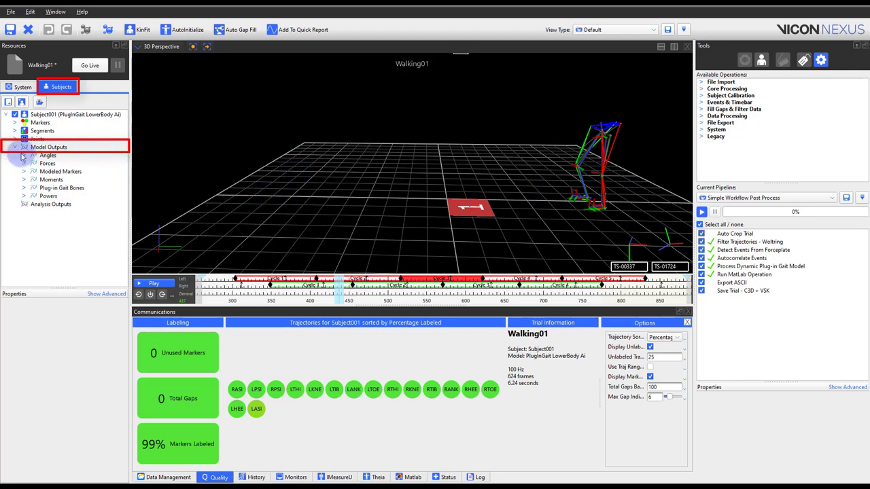
left_click(24, 154)
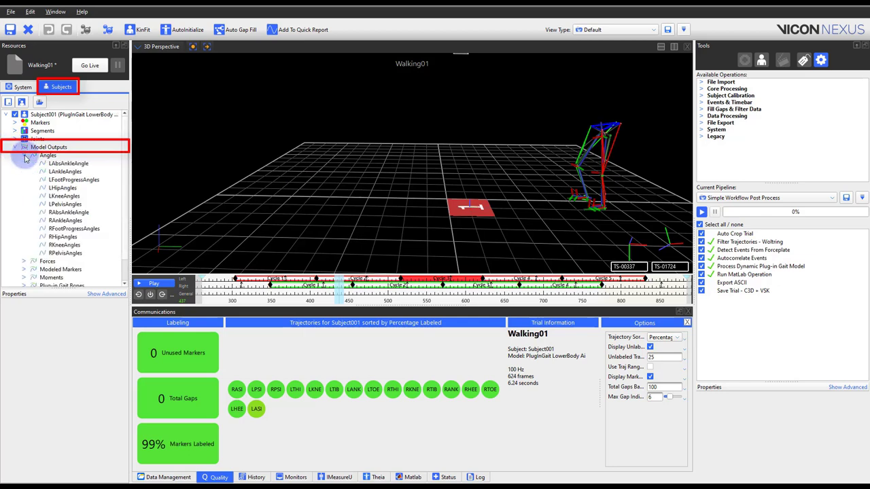
left_click(15, 146)
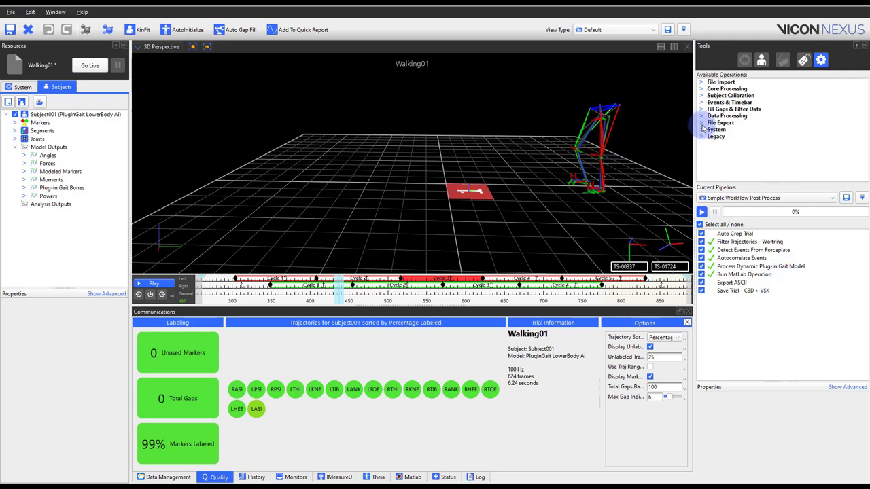
left_click(704, 122)
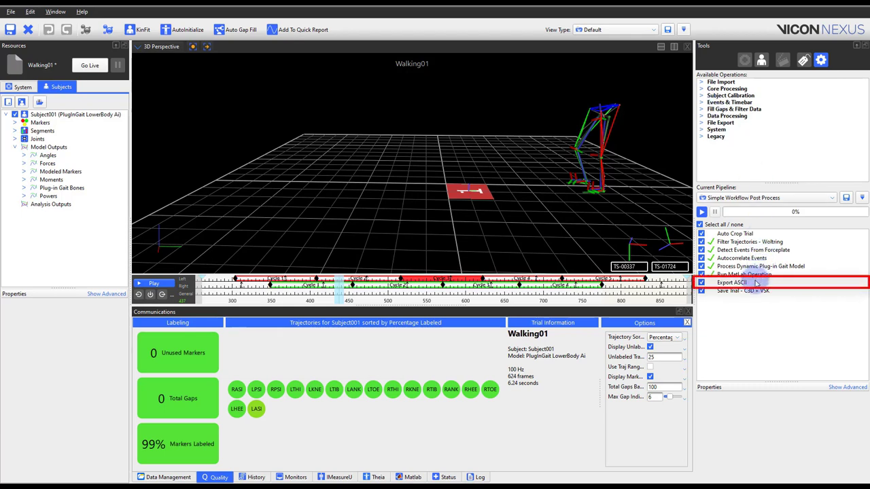
Step: Review the Export ASCII properties (.csv, current trial) and return to the session's trial list
left_click(732, 282)
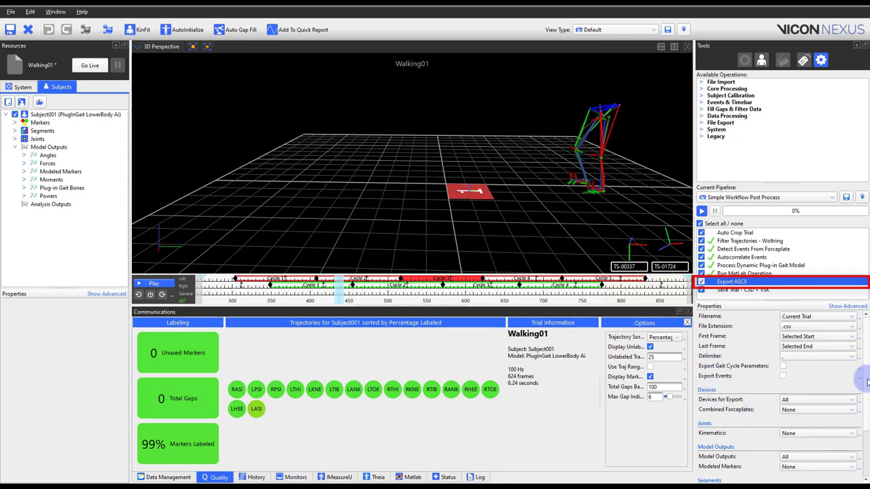
scroll("down", 3)
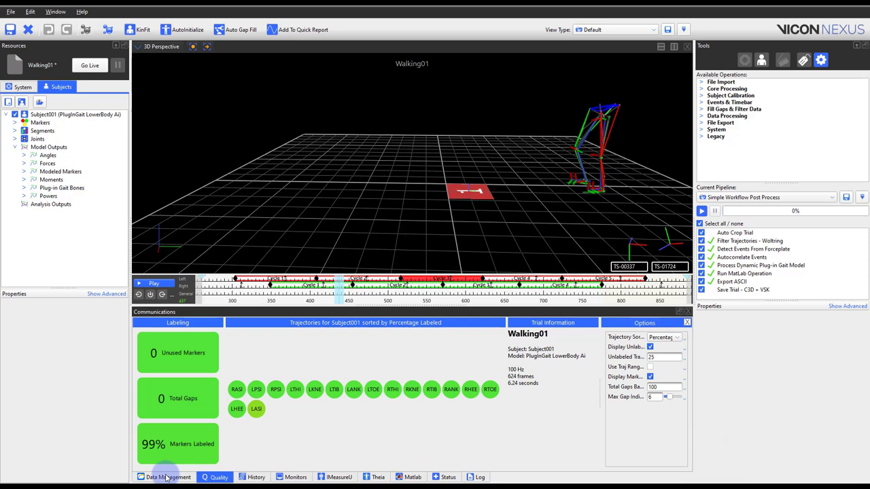
left_click(161, 477)
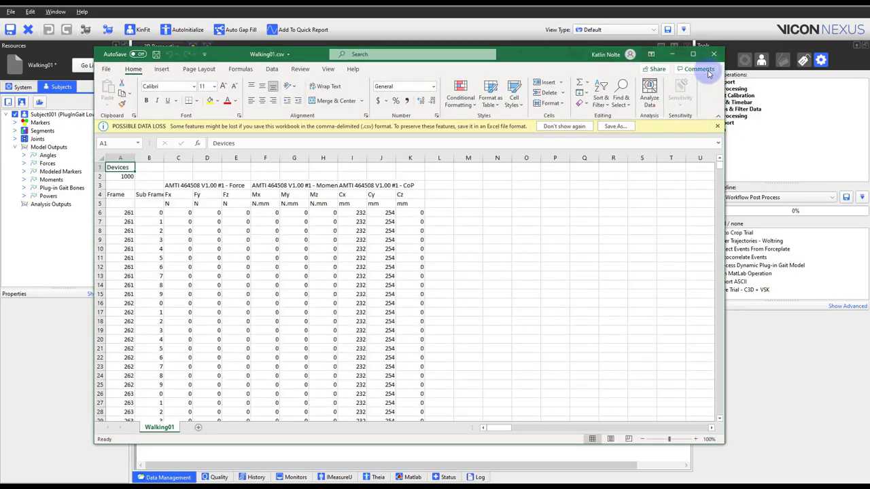
Step: Close the exported Walking01 spreadsheet in Excel
left_click(712, 54)
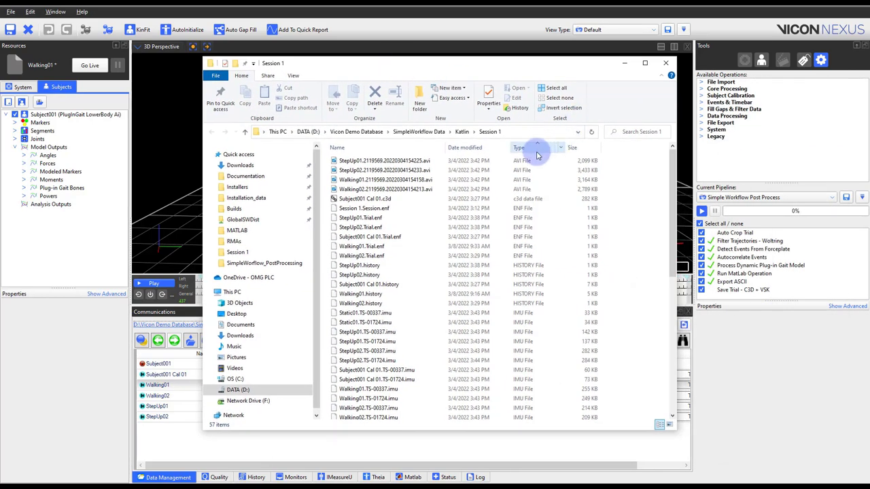
Step: Sort the Session 1 files by type and locate Walking01.csv
left_click(519, 146)
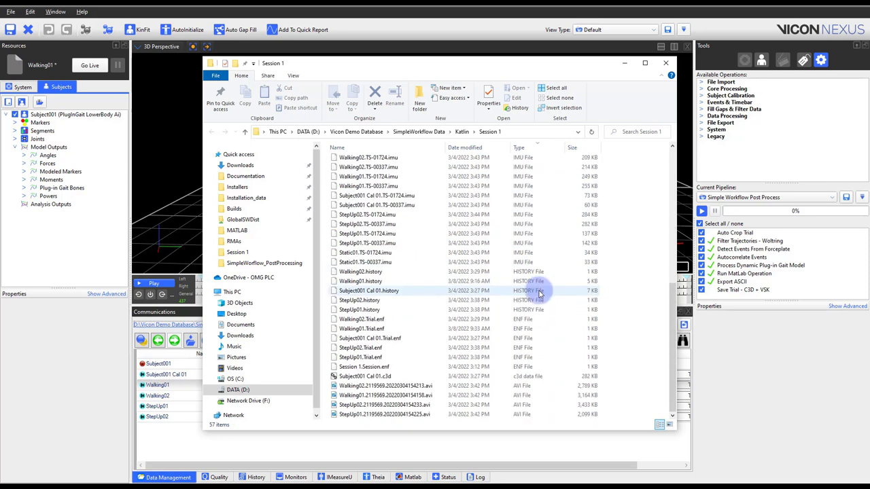
mouse_move(559, 309)
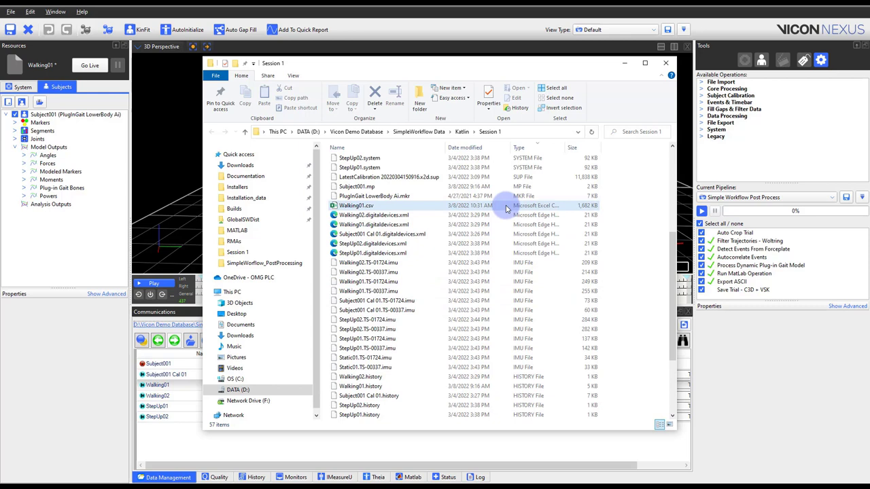
left_click(356, 205)
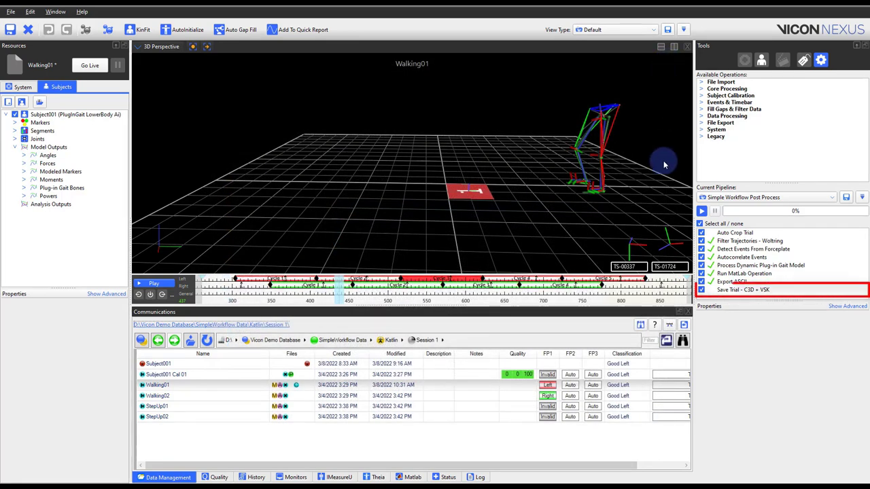
Step: Run the Save Trial - C3D + VSK step and save the trial with its subject file
left_click(753, 290)
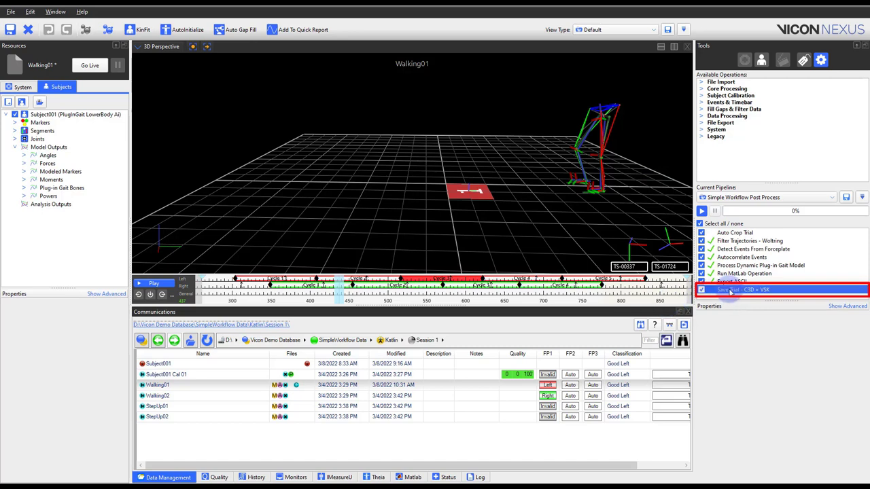
left_click(701, 211)
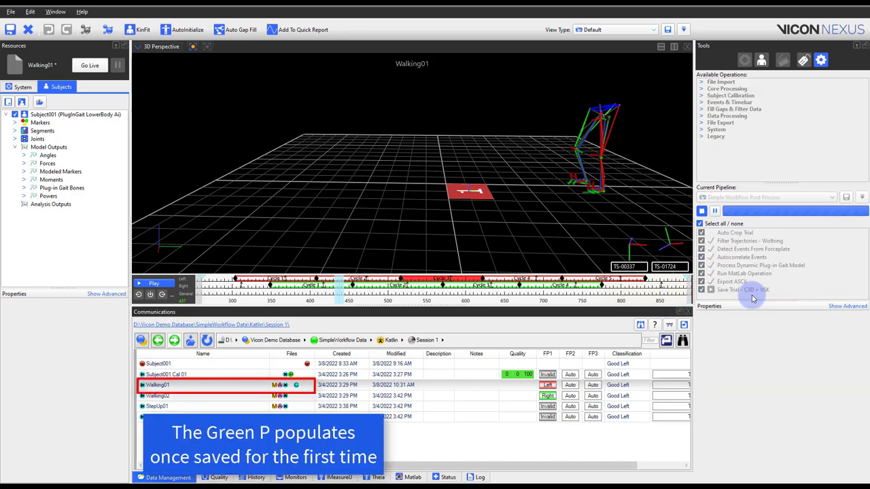
left_click(699, 210)
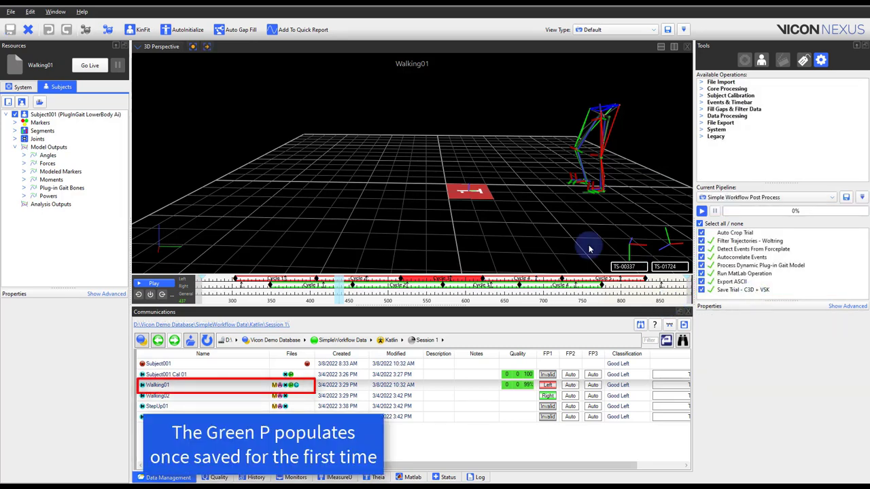
left_click(10, 30)
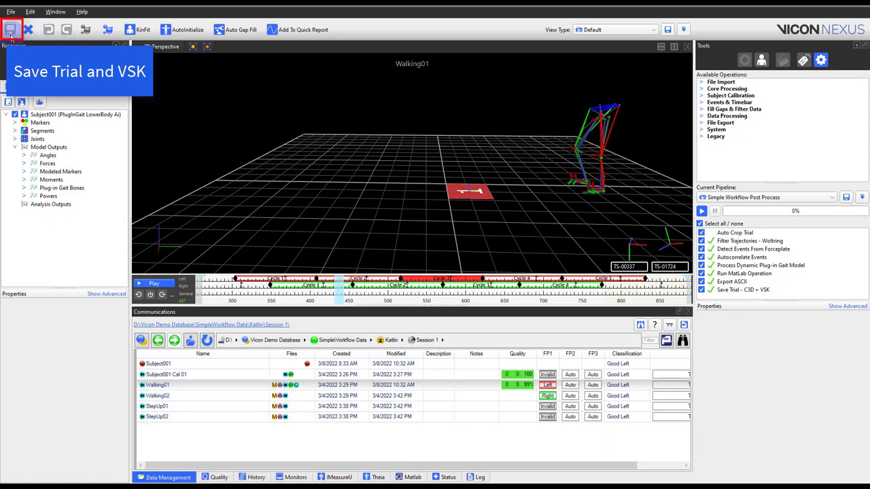